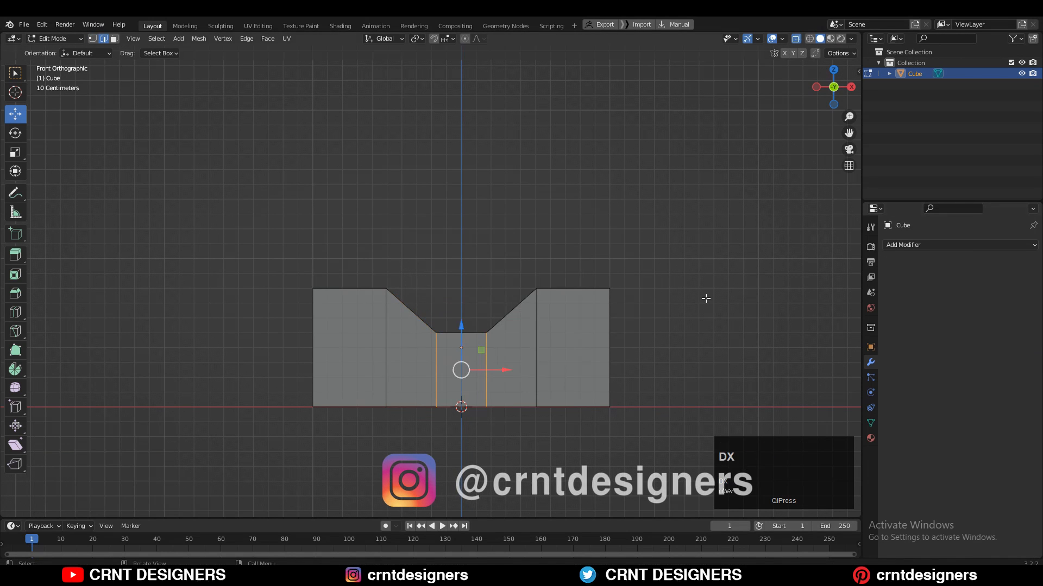
# Scale the notched block, duplicate it and give the copies a level-2 Subdivision Surface modifier
pyautogui.press('s')
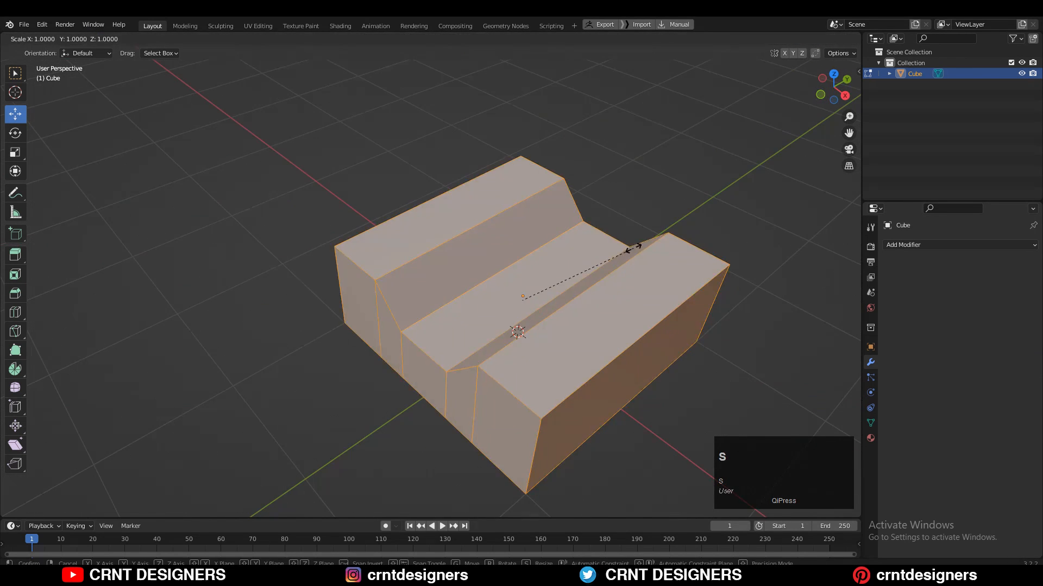
pyautogui.middleClick(578, 205)
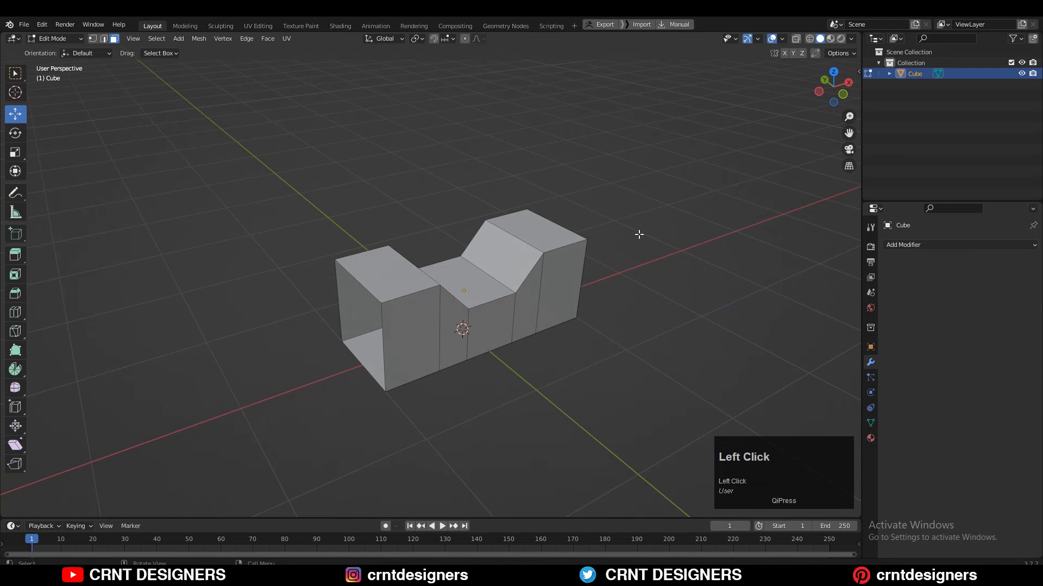
pyautogui.press('ctrl+2')
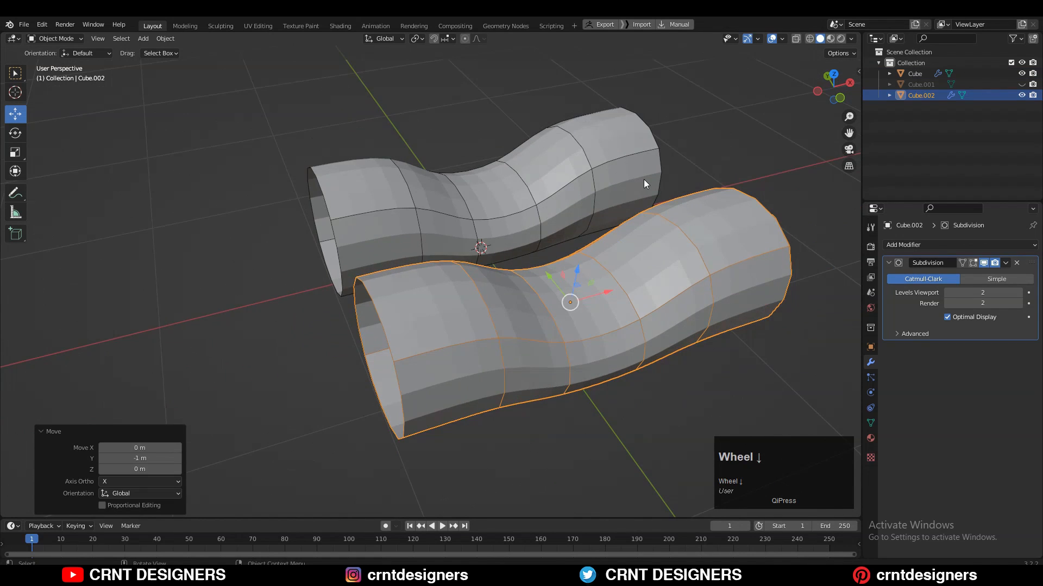
# Swap Cube.002's Subdivision modifier for a Bevel with Amount 0.03 m and 2 segments
pyautogui.click(1016, 262)
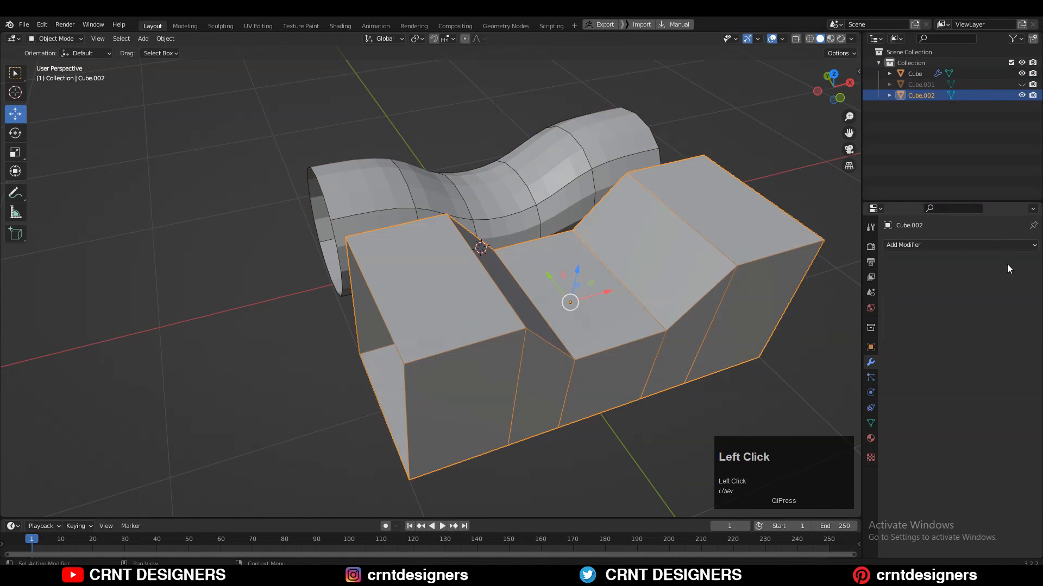
pyautogui.click(931, 245)
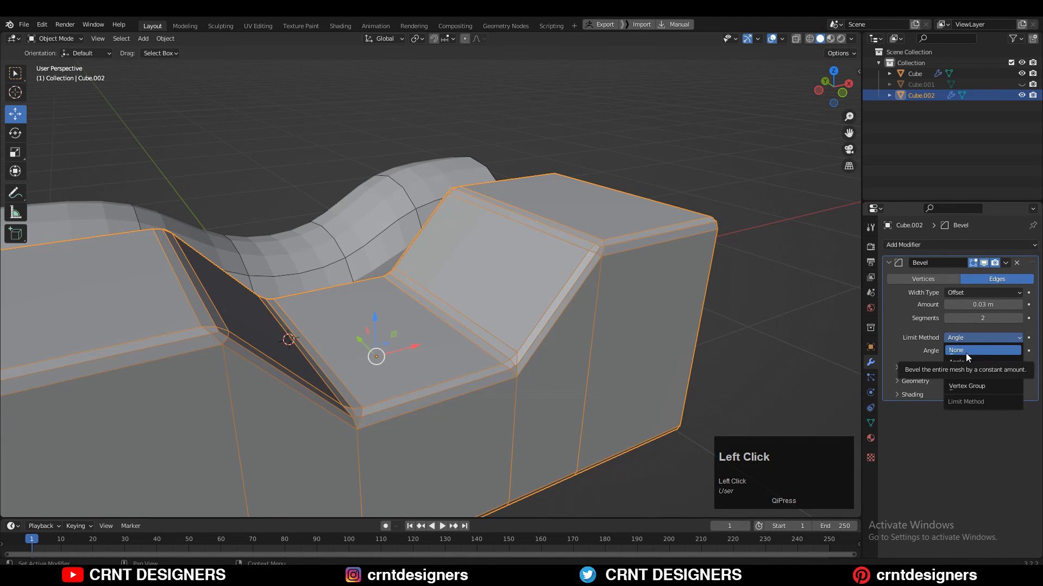
# Set the Bevel Limit Method to None and add a level-2 Subdivision modifier beneath it
pyautogui.click(956, 350)
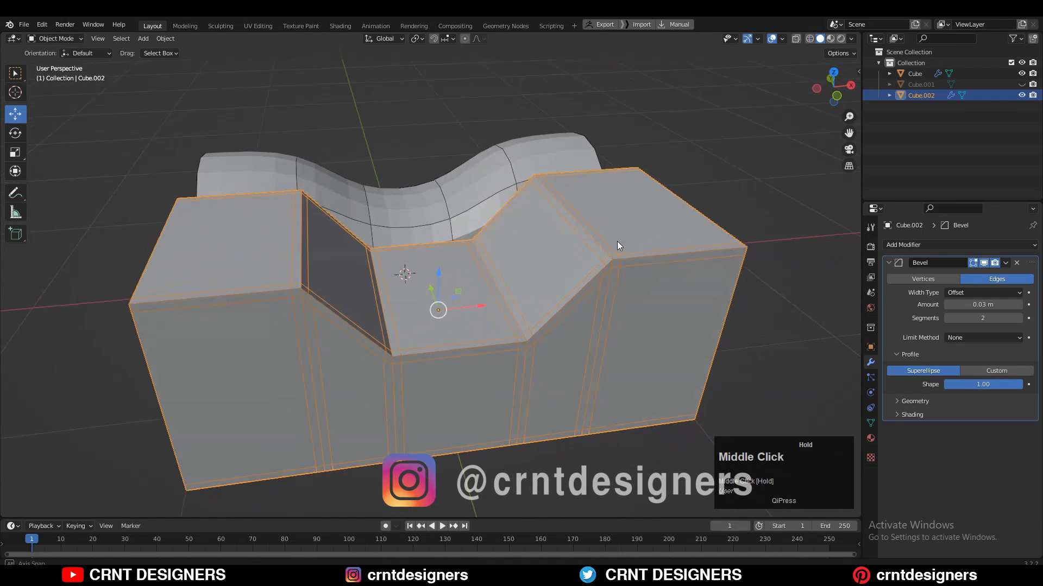
pyautogui.press('ctrl+2')
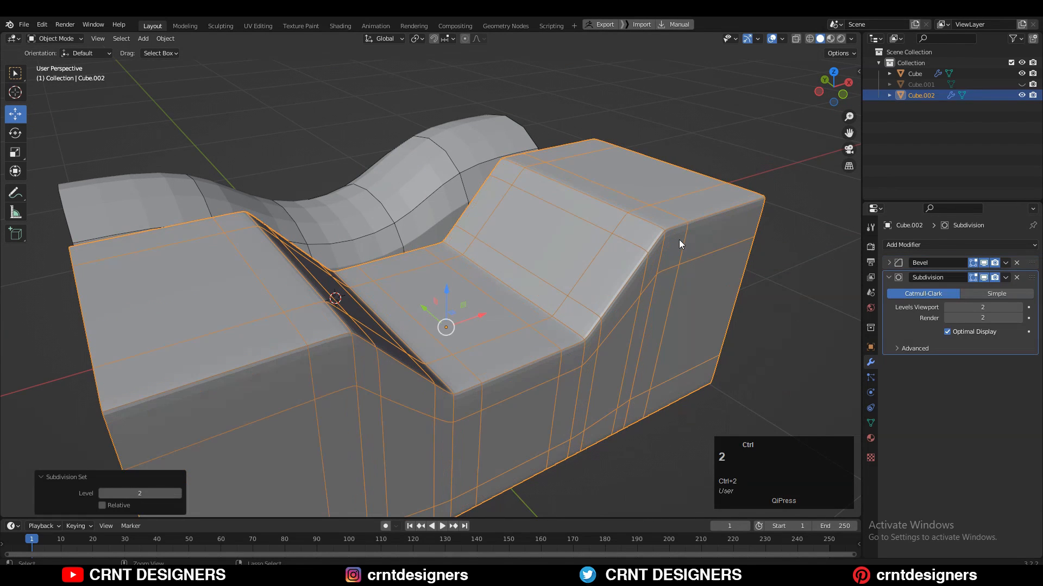
# Shade the front block smooth and raise its Bevel Amount to 0.05 m
pyautogui.scroll(-3)
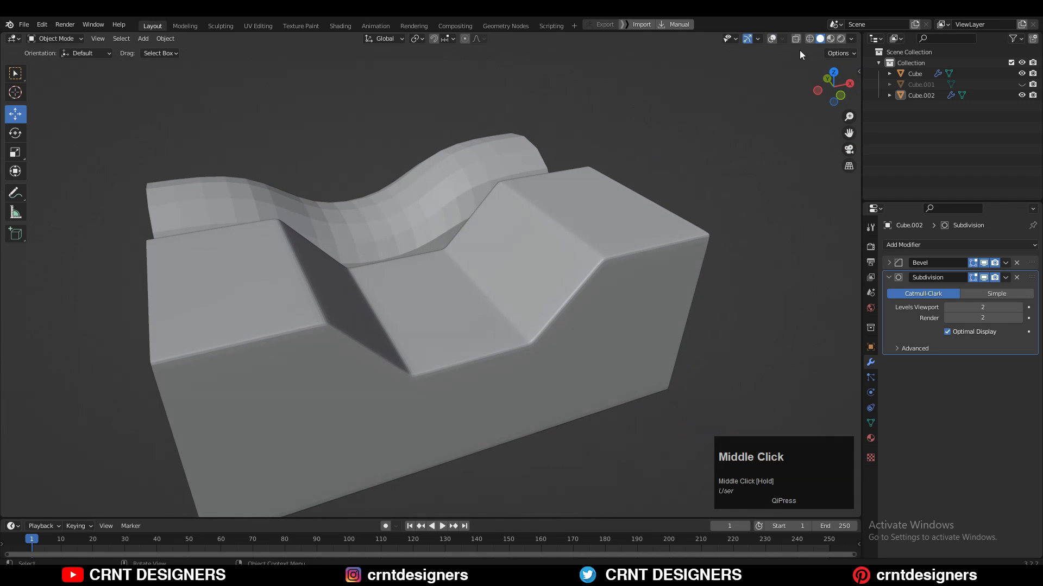
pyautogui.rightClick(430, 322)
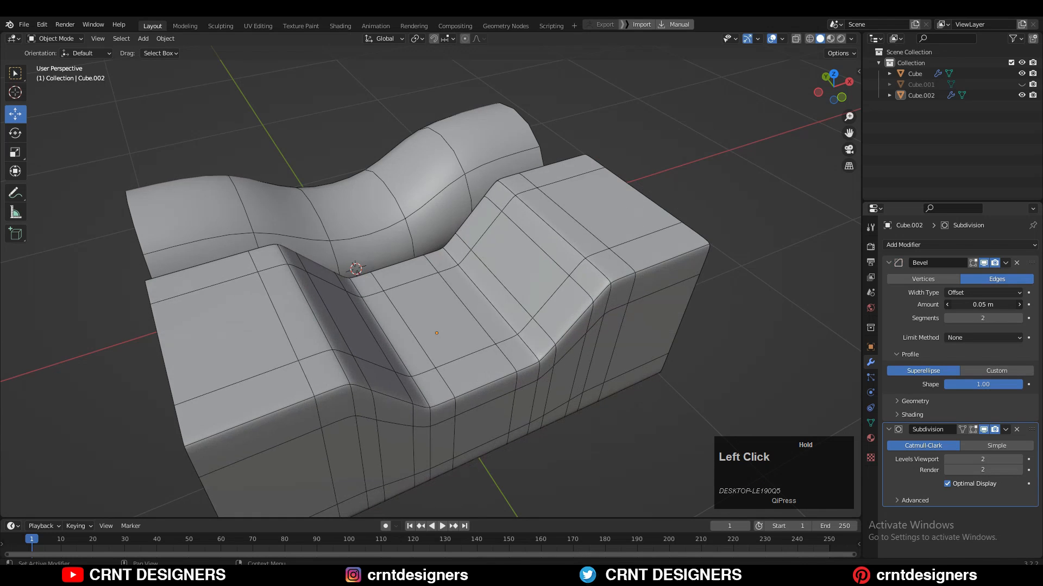
# Duplicate Cube.002, apply its Bevel modifier and enter Edit Mode on the copy
pyautogui.click(949, 304)
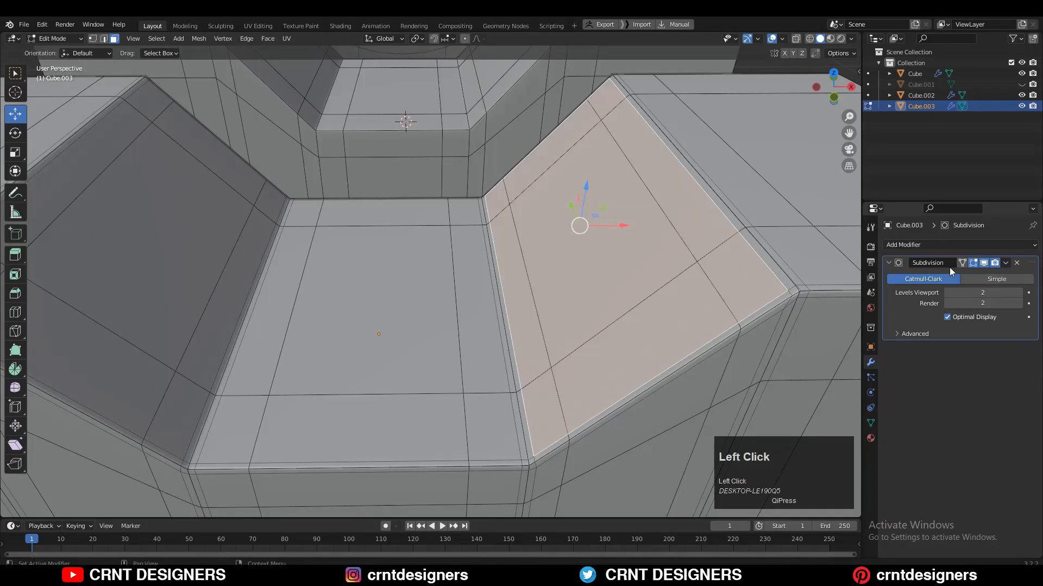
pyautogui.scroll(-3)
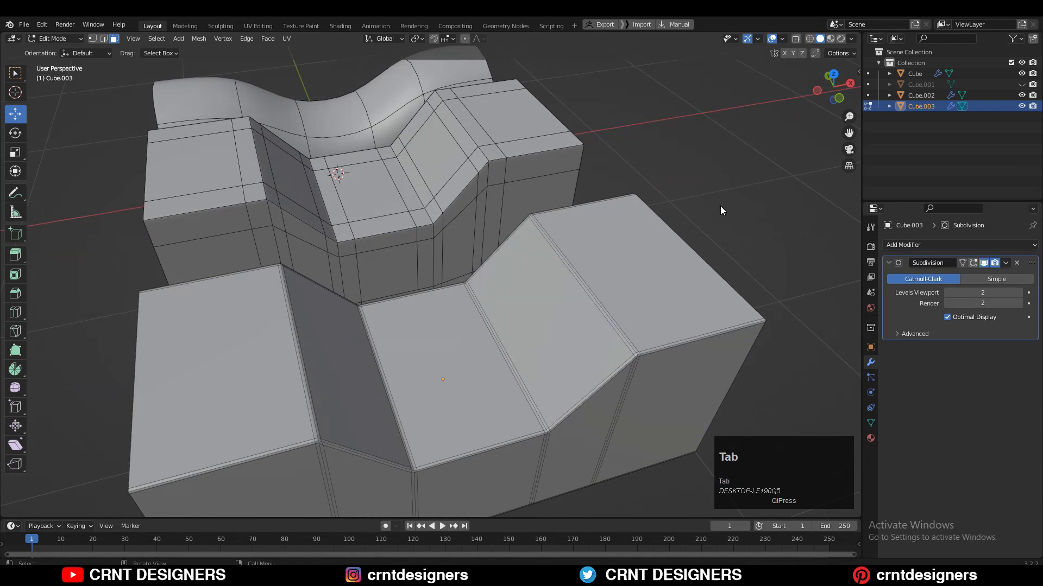
pyautogui.press('Tab')
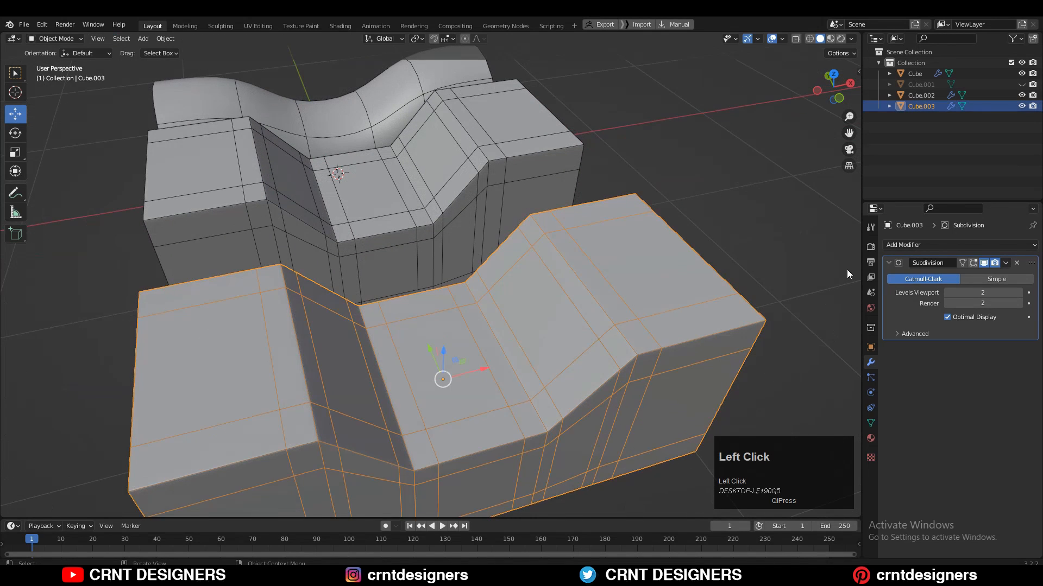
pyautogui.press('Tab')
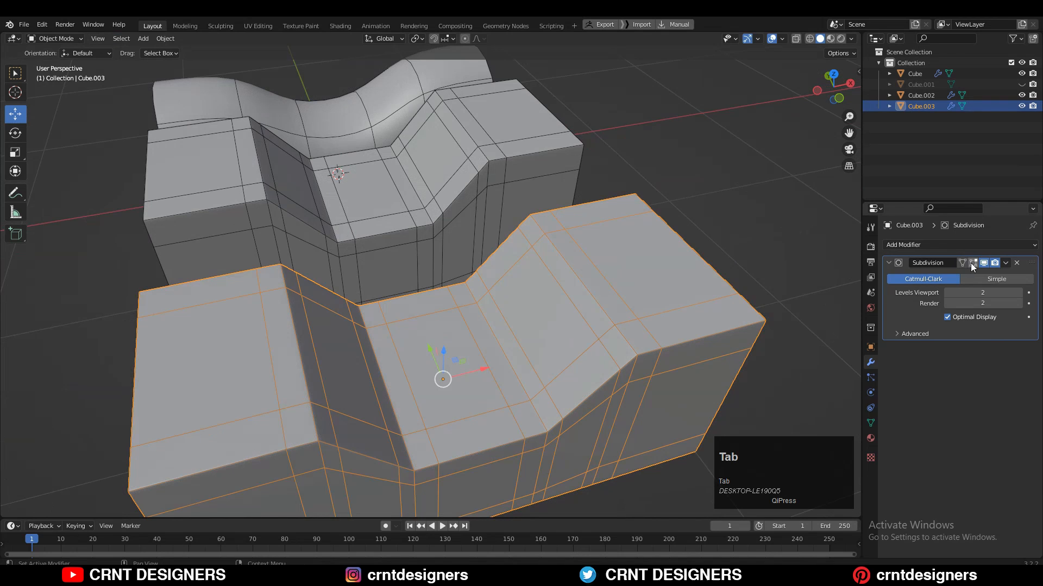
pyautogui.press('Tab')
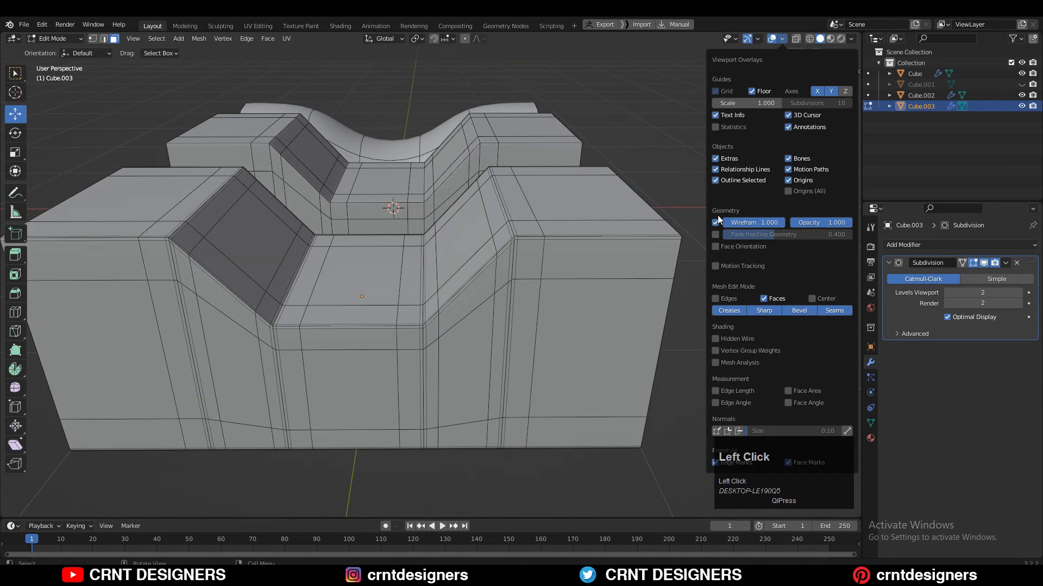
# Hide Cube.003's Subdivision in the viewport and view its bevel edge loops in Edit Mode
pyautogui.scroll(3)
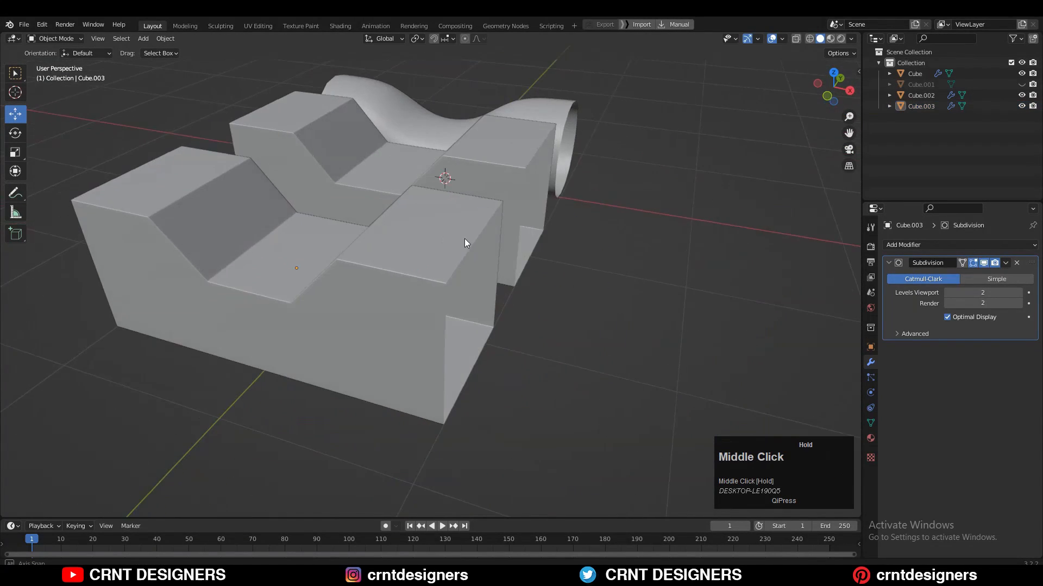
pyautogui.scroll(-3)
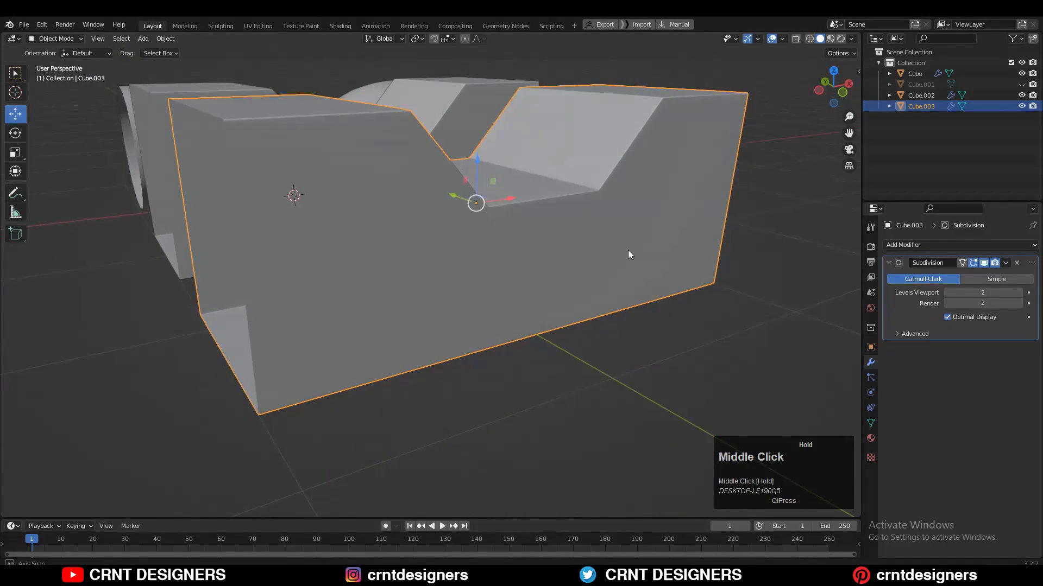
pyautogui.press('Tab')
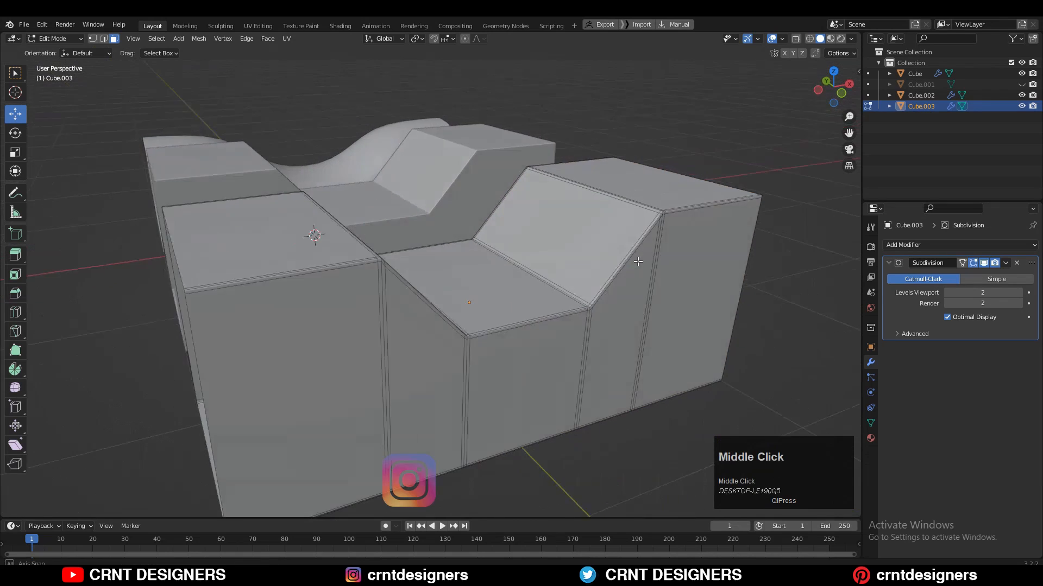